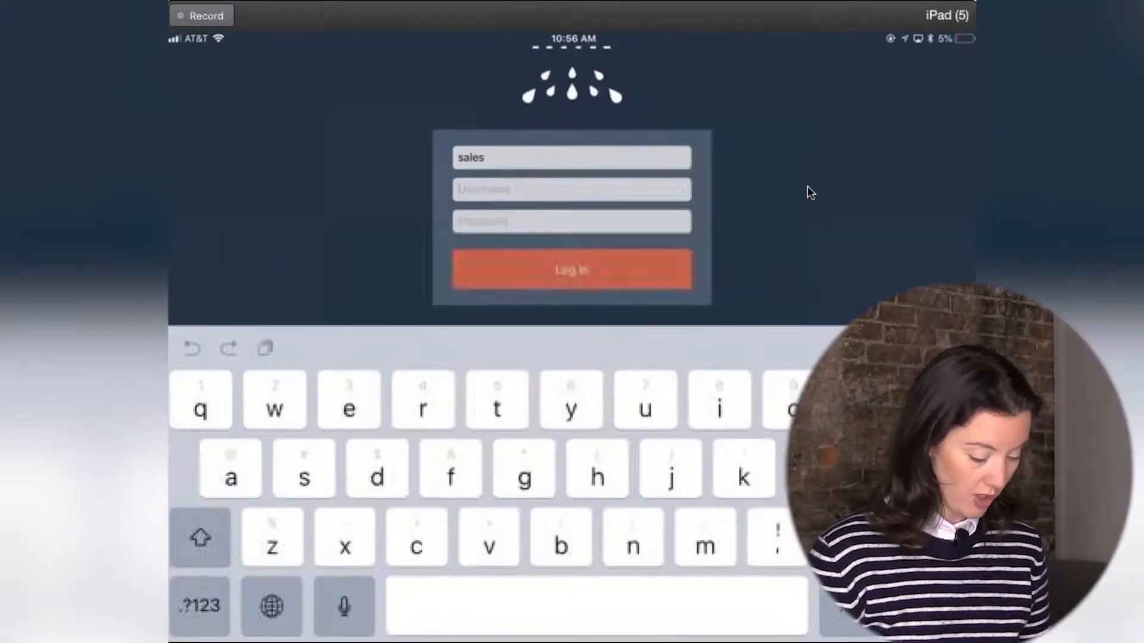
pyautogui.write('jhae')
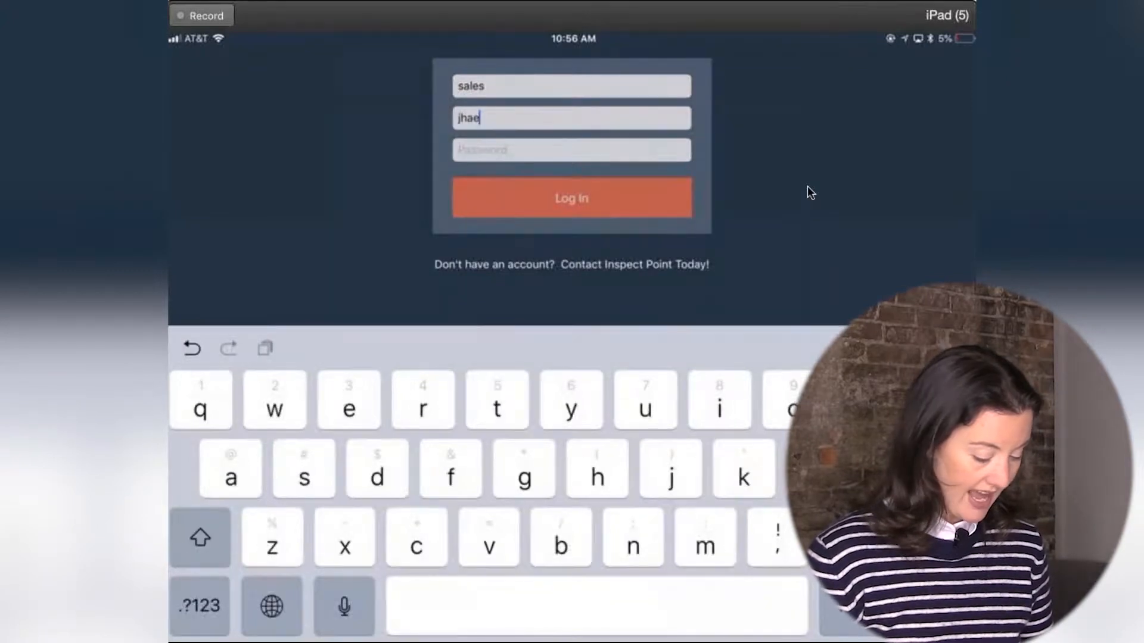
pyautogui.write('rris')
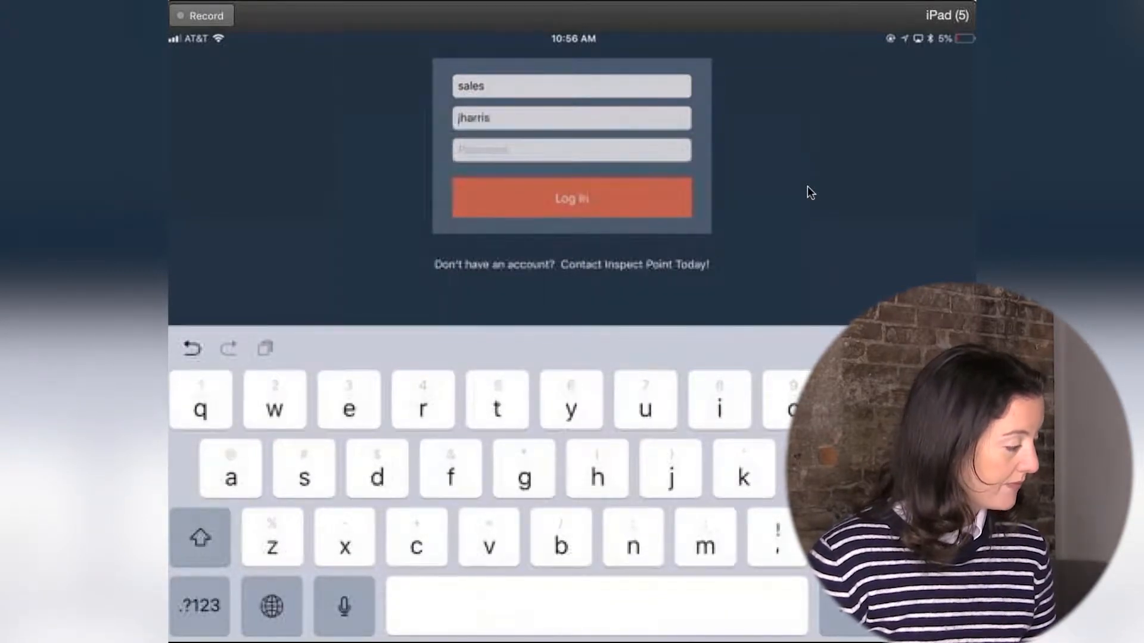
pyautogui.click(571, 150)
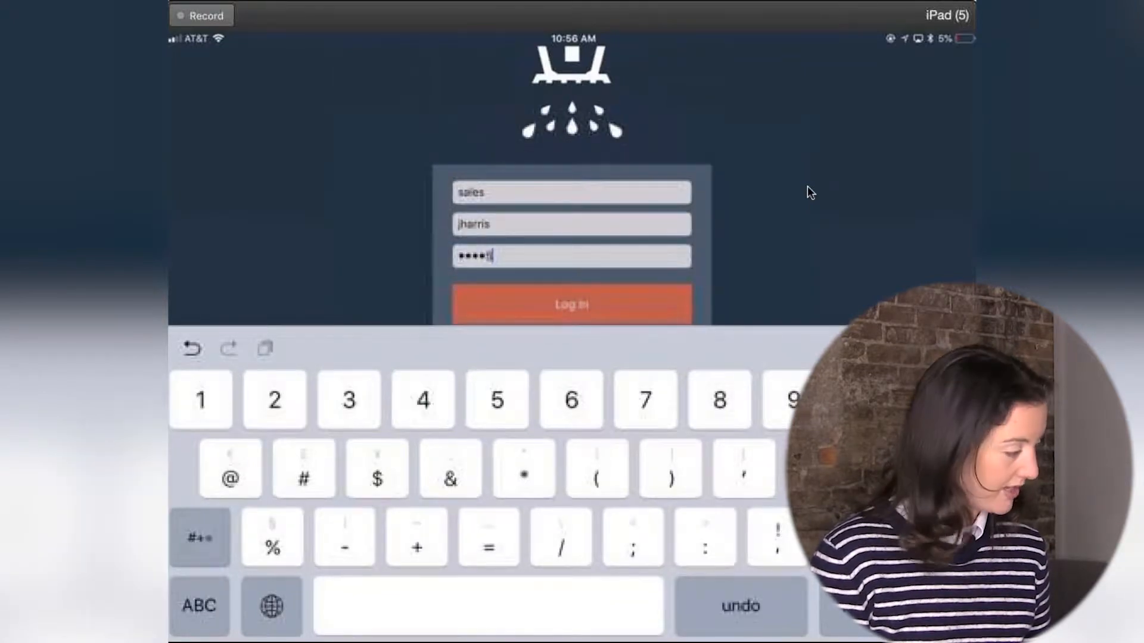
pyautogui.click(571, 303)
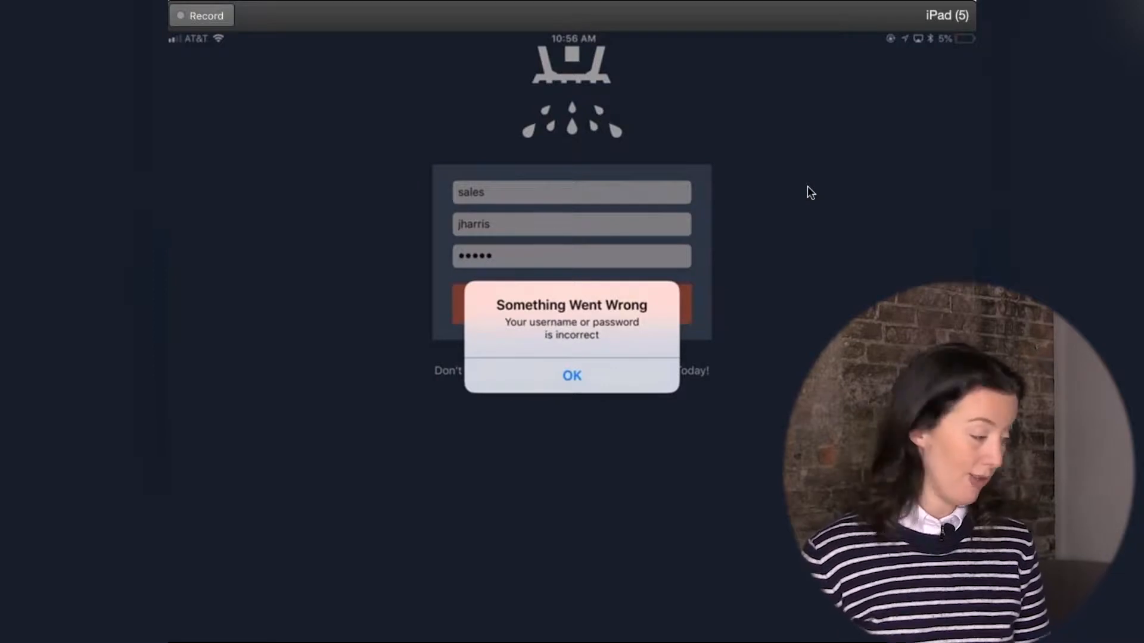
# - Dismiss the incorrect-password alert and resubmit the login with the retyped password
pyautogui.click(571, 375)
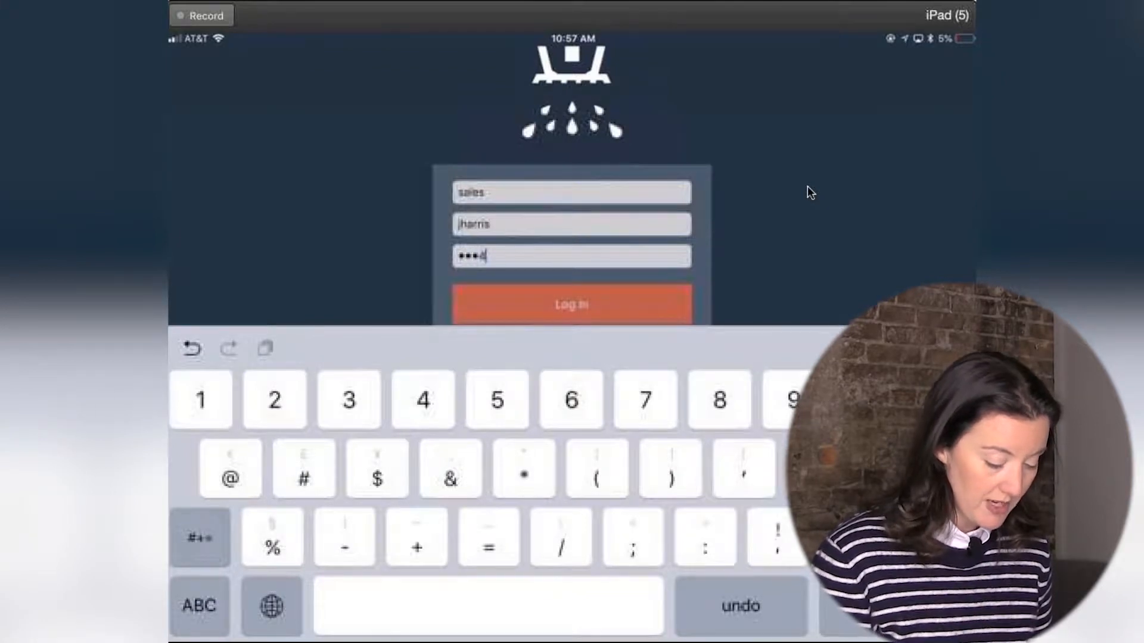
pyautogui.click(571, 304)
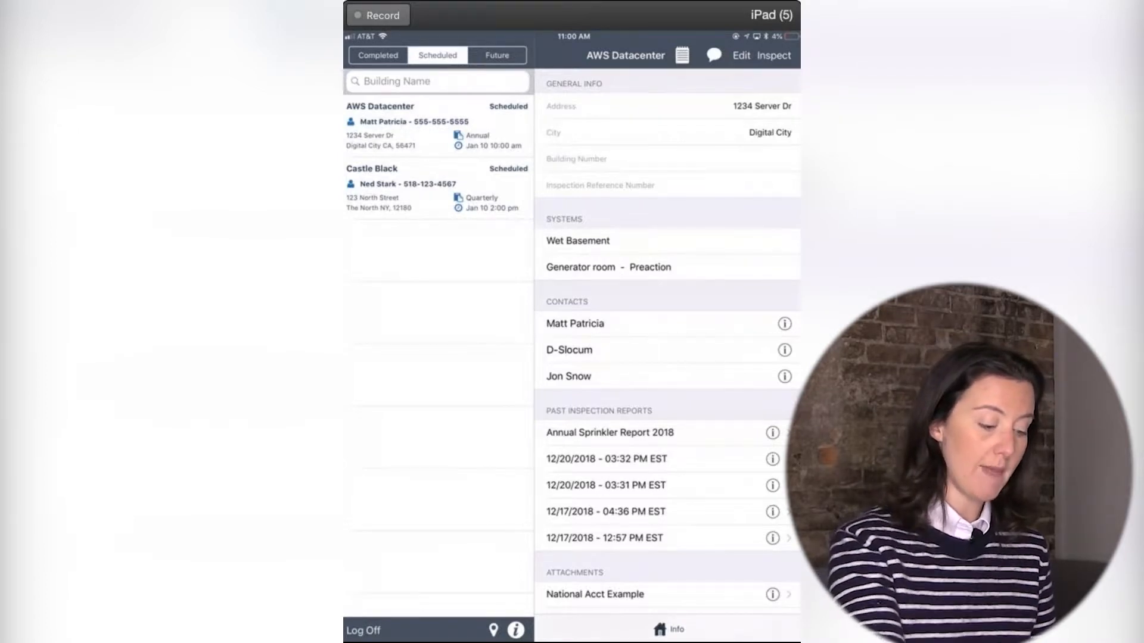
pyautogui.click(378, 56)
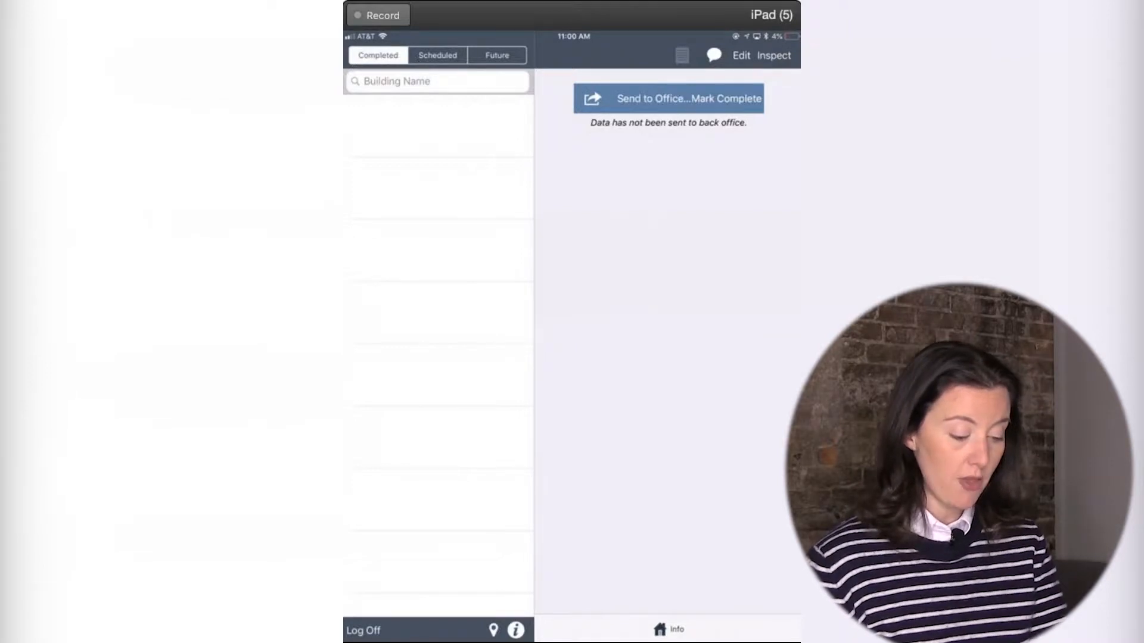
pyautogui.click(437, 55)
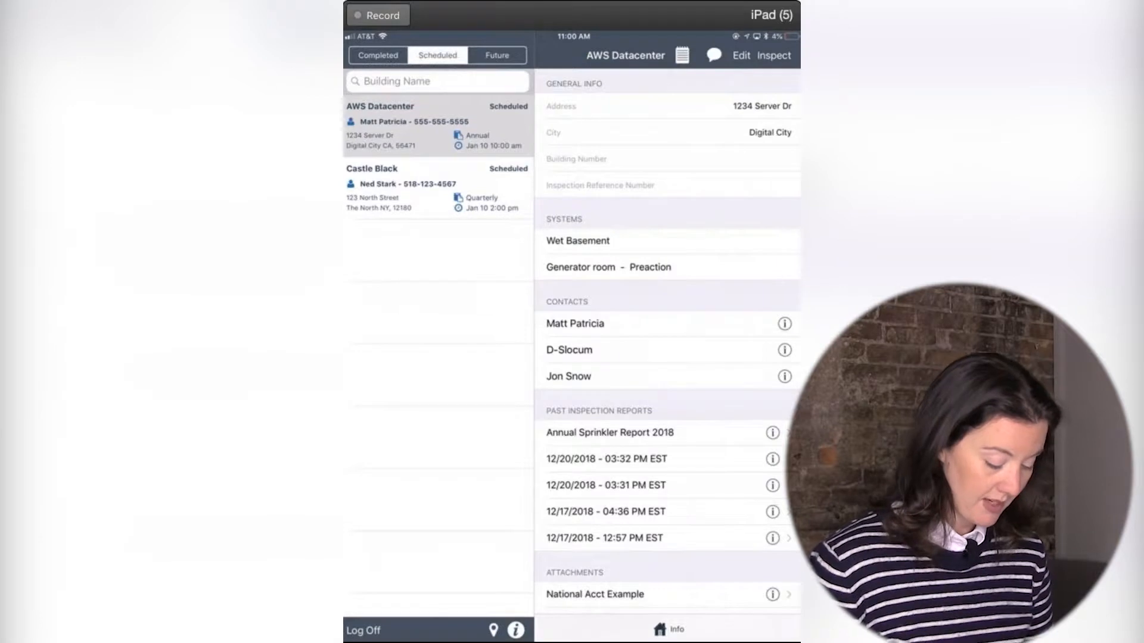
# - Show the info popover with Settings, Help and About Inspect Point
pyautogui.click(515, 630)
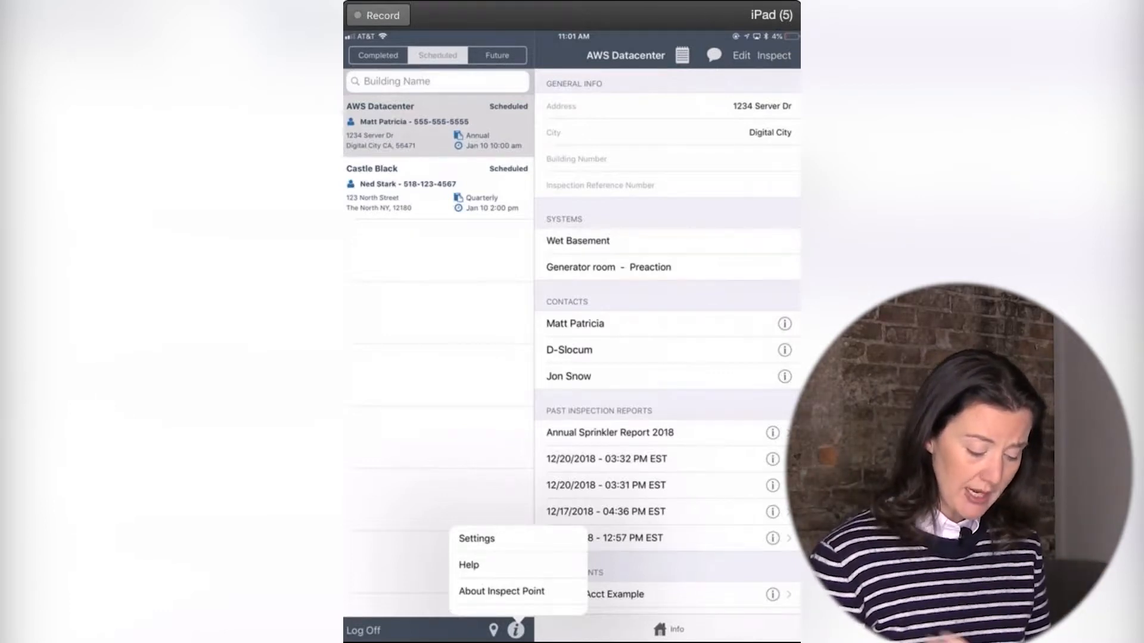
# - View About Inspect Point details (server URL, version 3.5.6, technician) and dismiss them
pyautogui.click(501, 591)
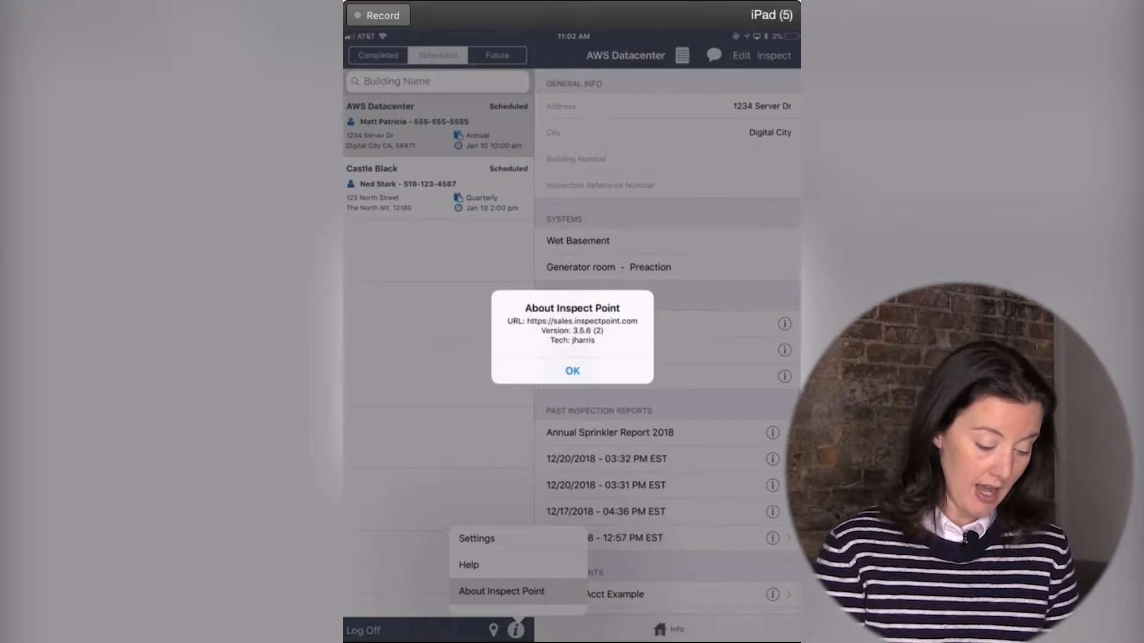
pyautogui.click(572, 371)
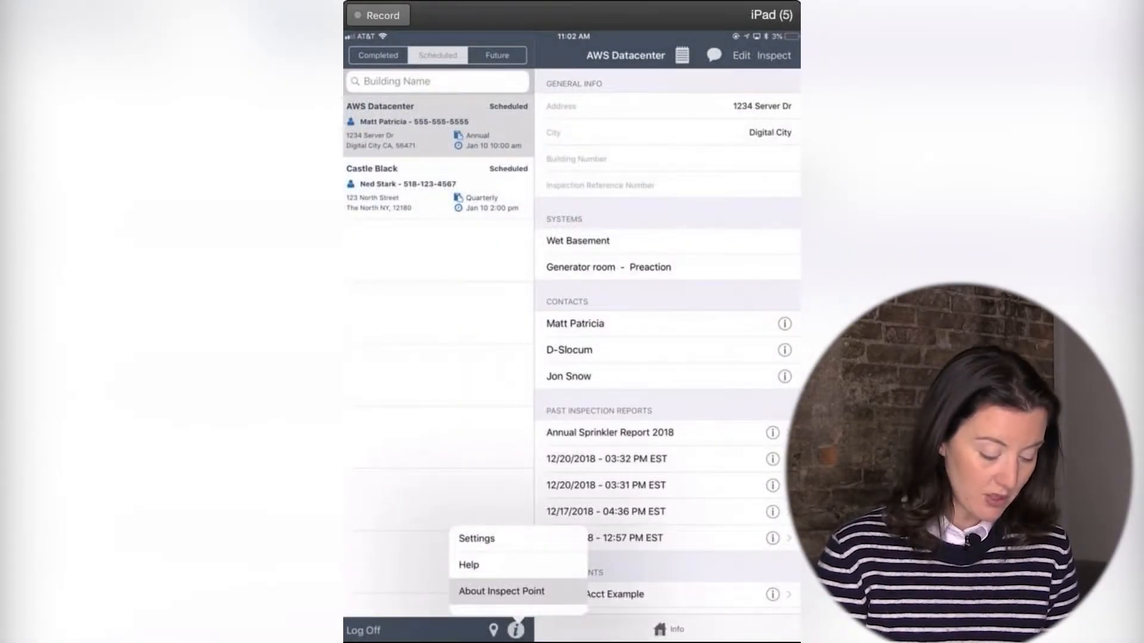
# - Switch on Disable Auto Rotate Mode in Settings, then show the building locations map
pyautogui.click(475, 538)
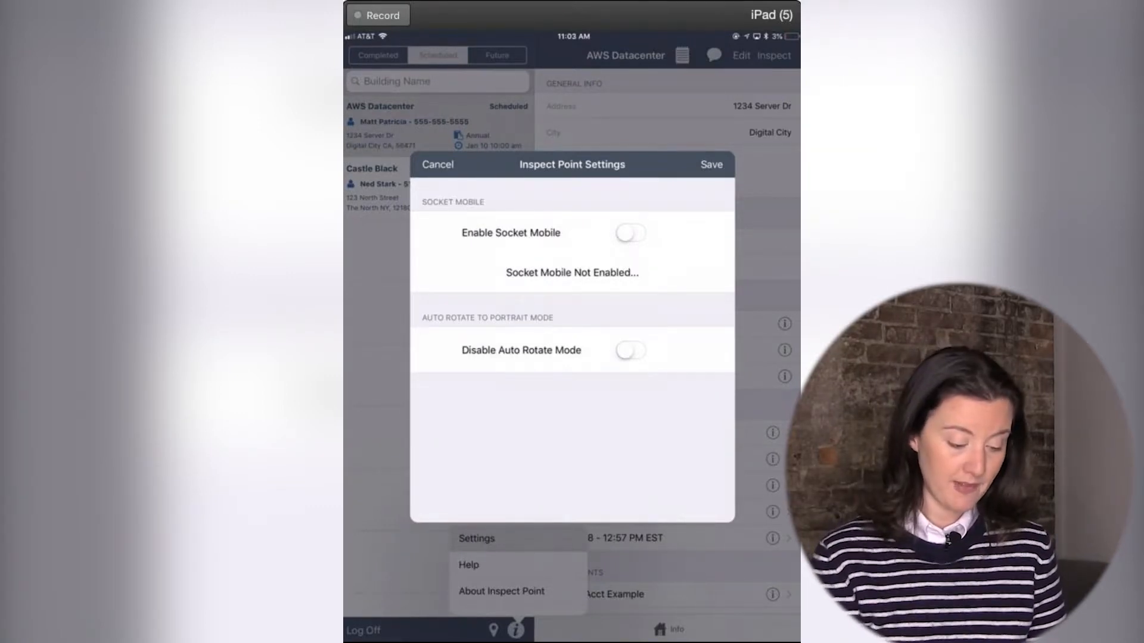
pyautogui.click(629, 350)
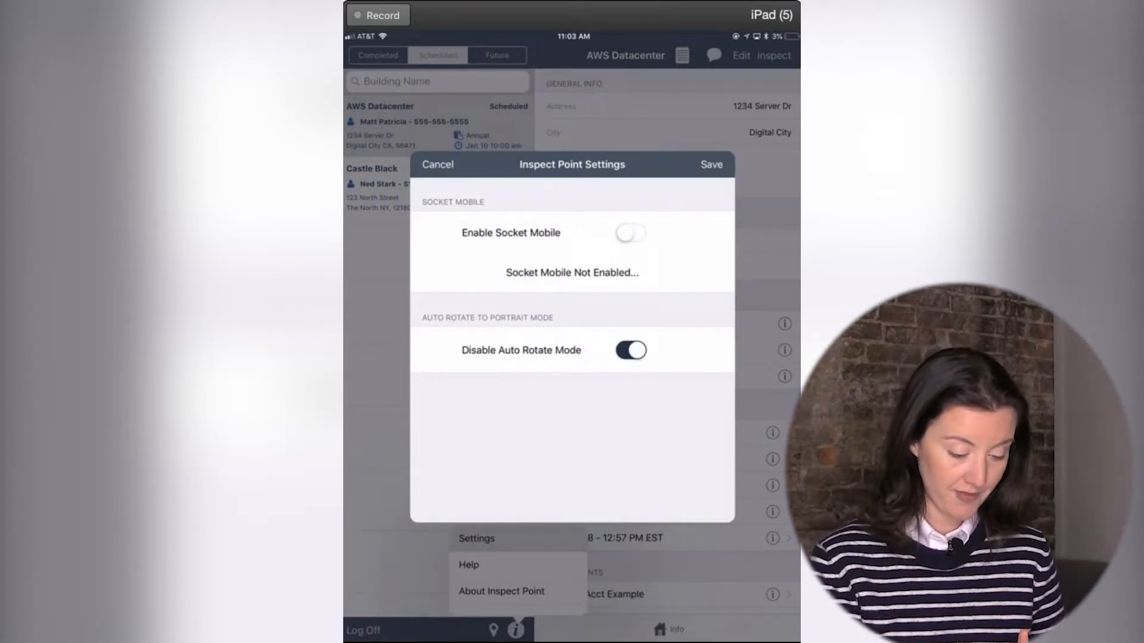
pyautogui.click(437, 165)
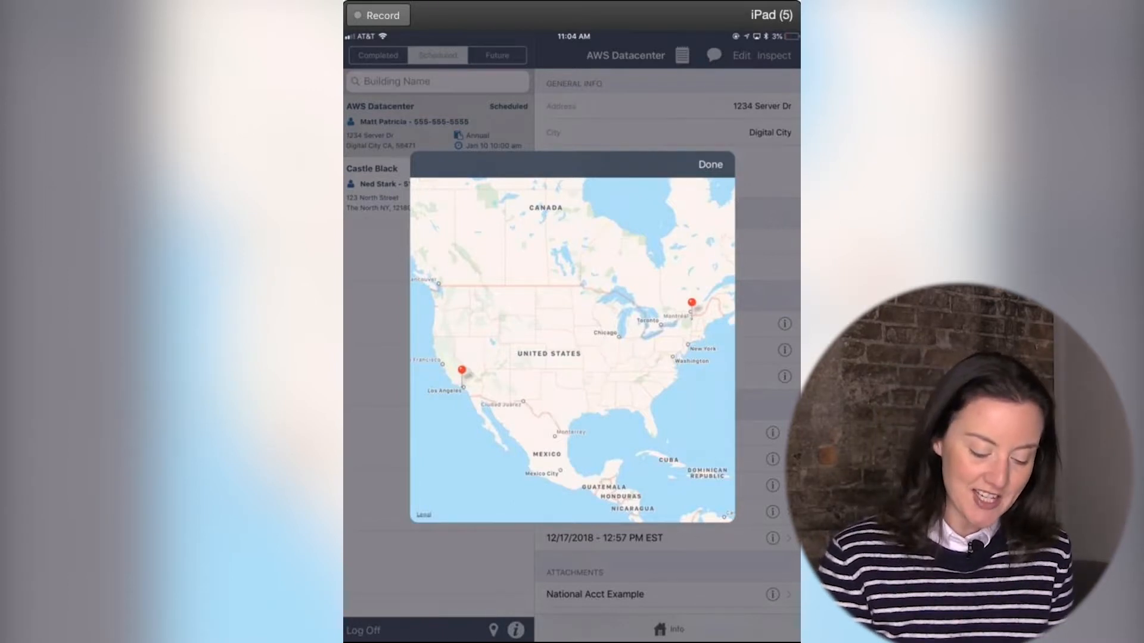
# - Identify the northeastern map pin as Castle Black and close the map
pyautogui.click(691, 304)
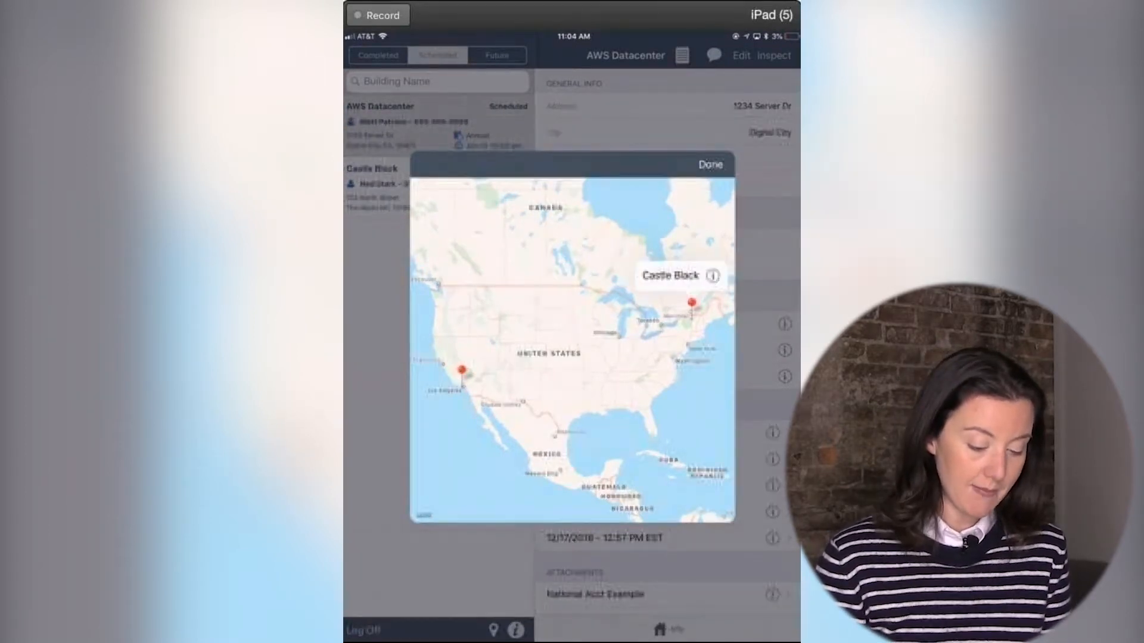
pyautogui.click(714, 275)
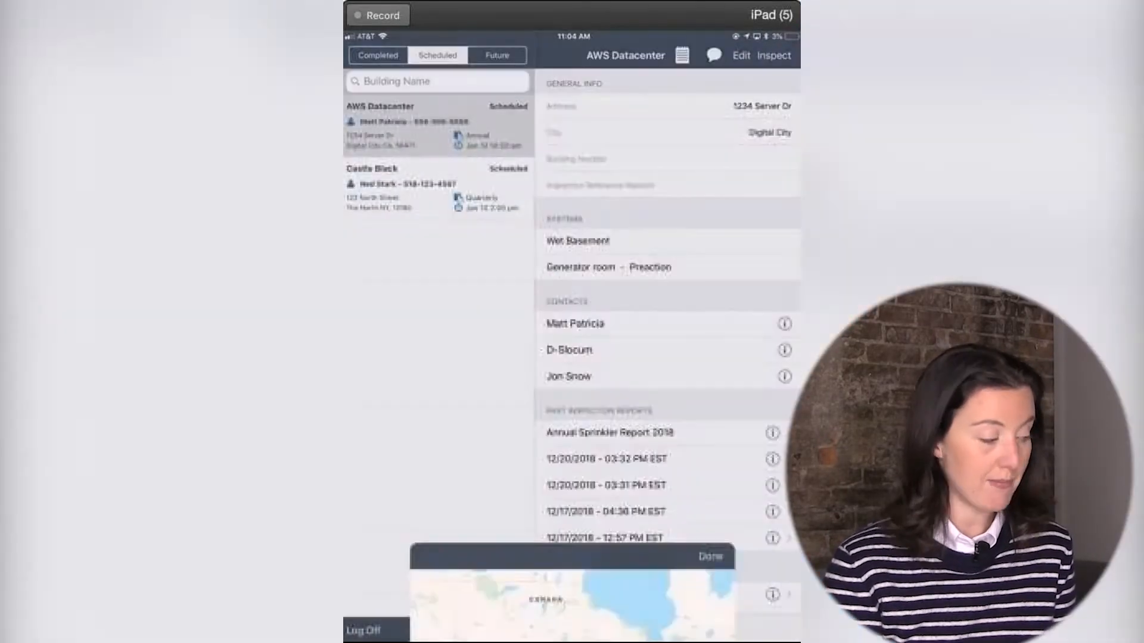
# - View Castle Black's building details, then return to the AWS Datacenter details
pyautogui.click(710, 556)
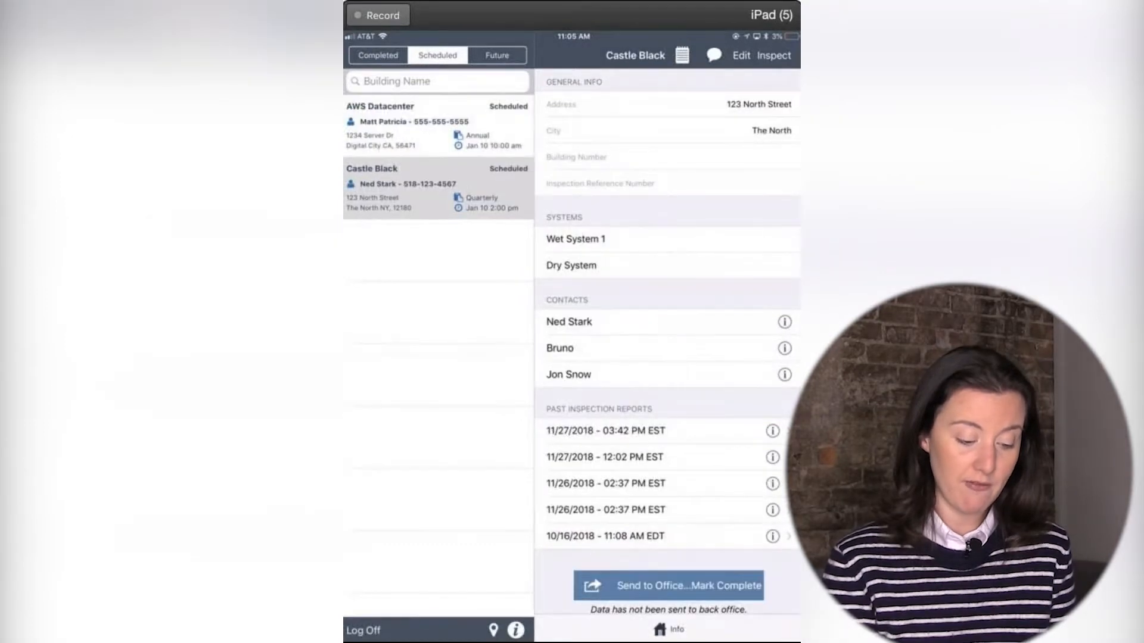
pyautogui.click(437, 125)
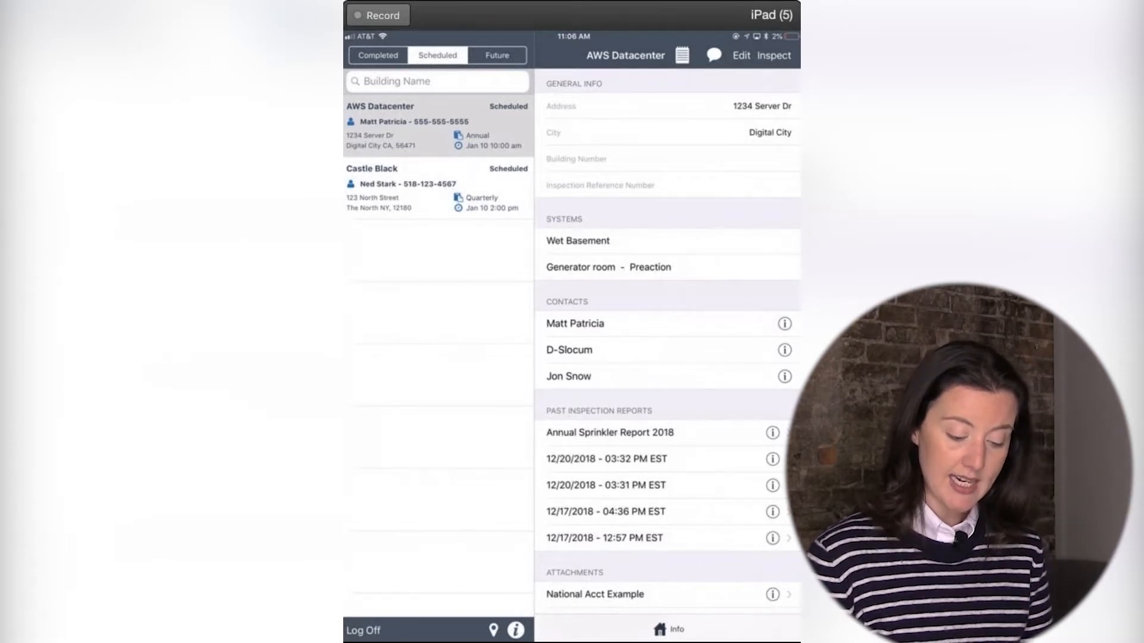
# - View Jon Snow's contact card with title, phone and email, then close it
pyautogui.click(784, 377)
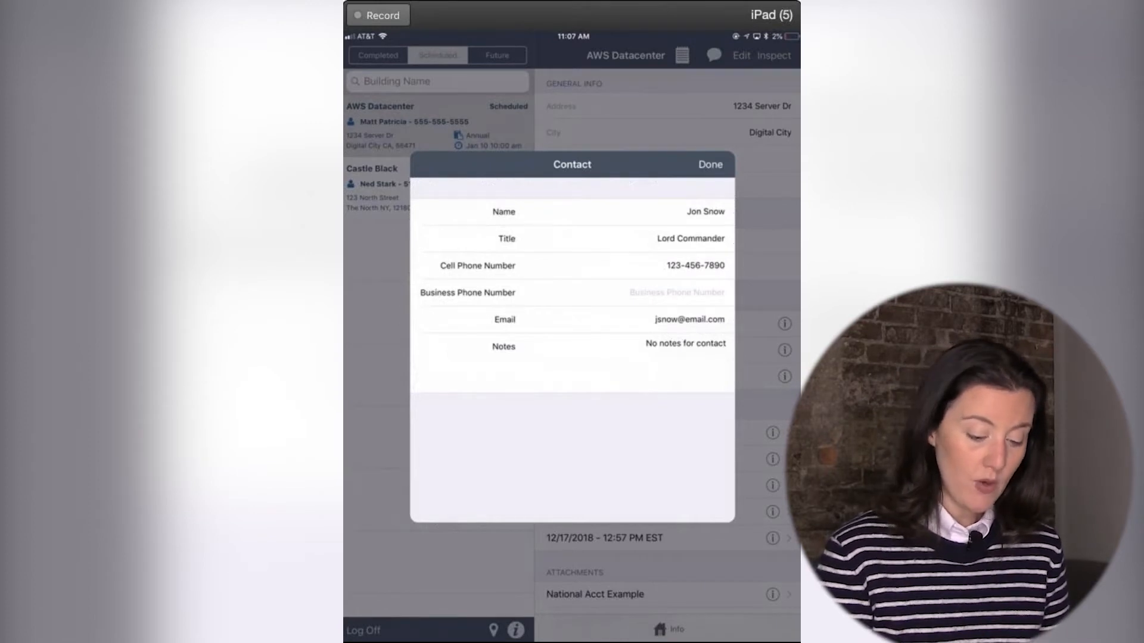
pyautogui.click(708, 164)
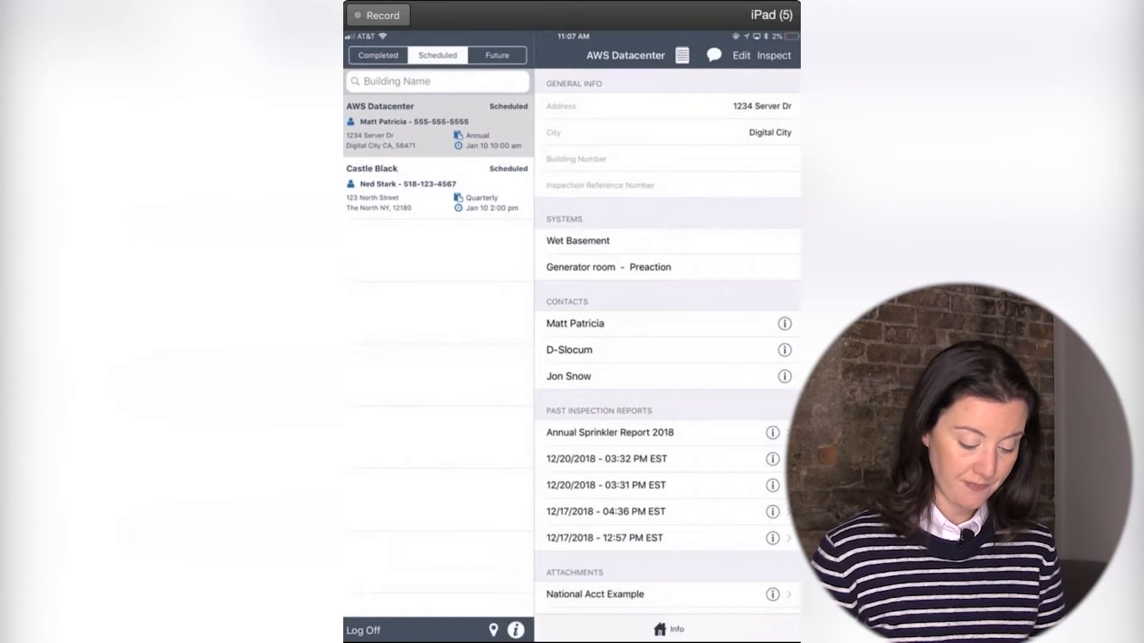
# - Scroll to Past Inspection Reports to reach the 12/20/2018 quarterly report
pyautogui.scroll(-3)
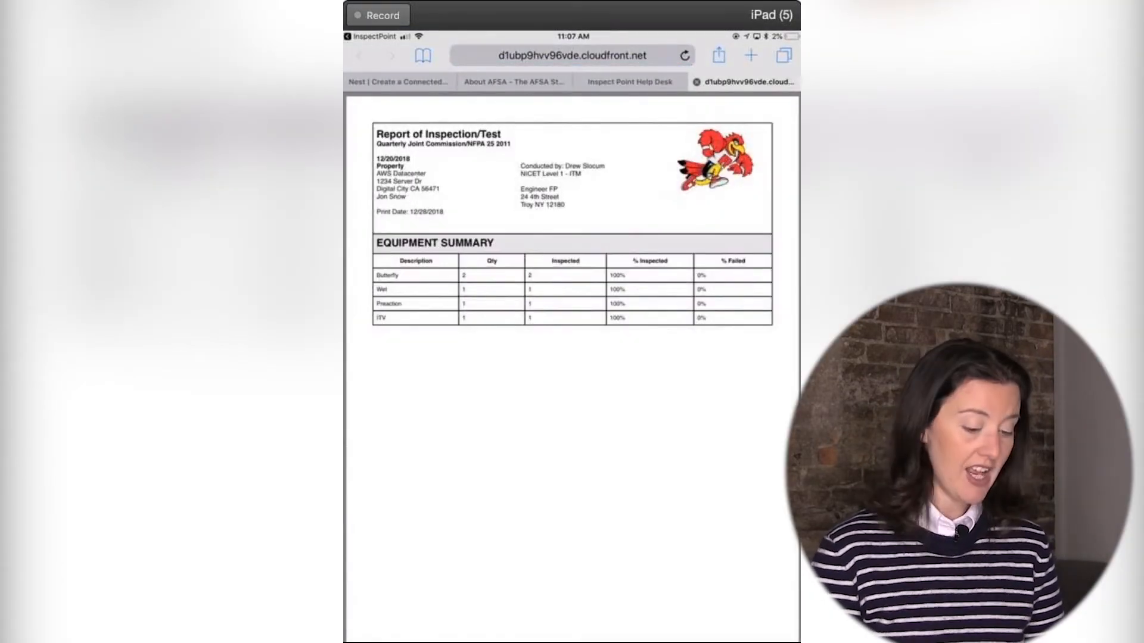
pyautogui.scroll(-3)
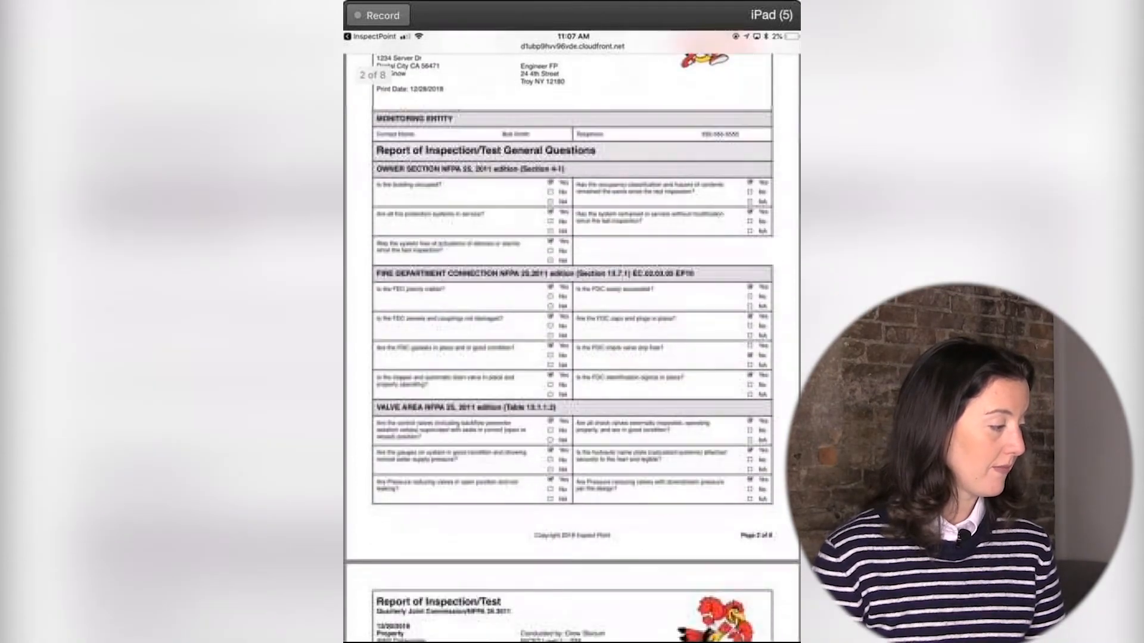
pyautogui.scroll(-3)
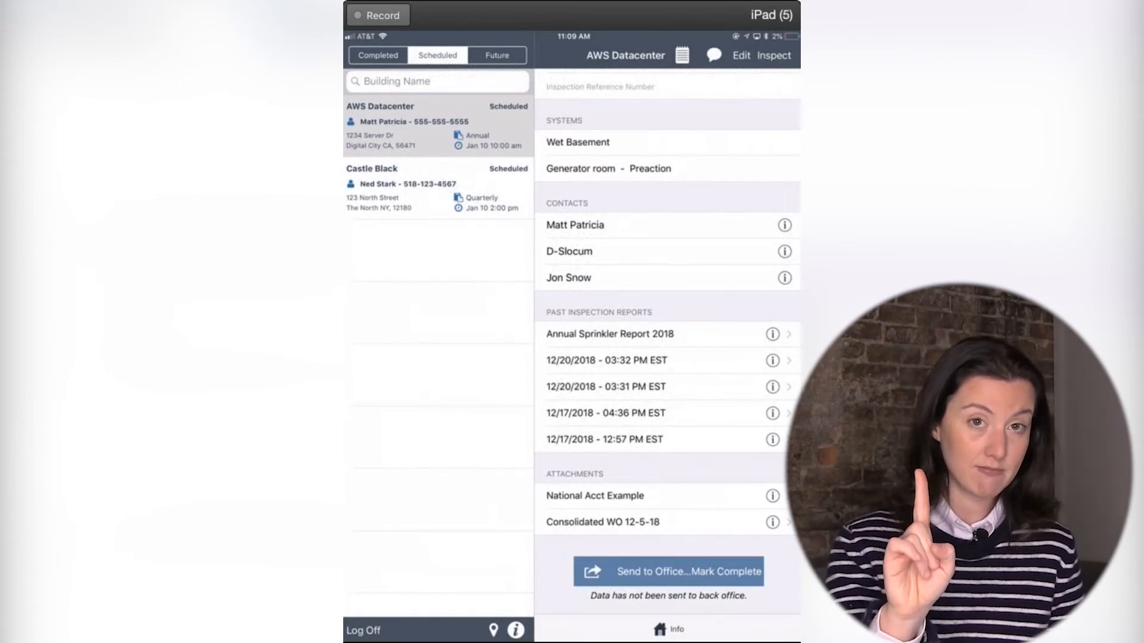
# - Show the Messages panel for AWS Datacenter with an empty note field
pyautogui.click(713, 55)
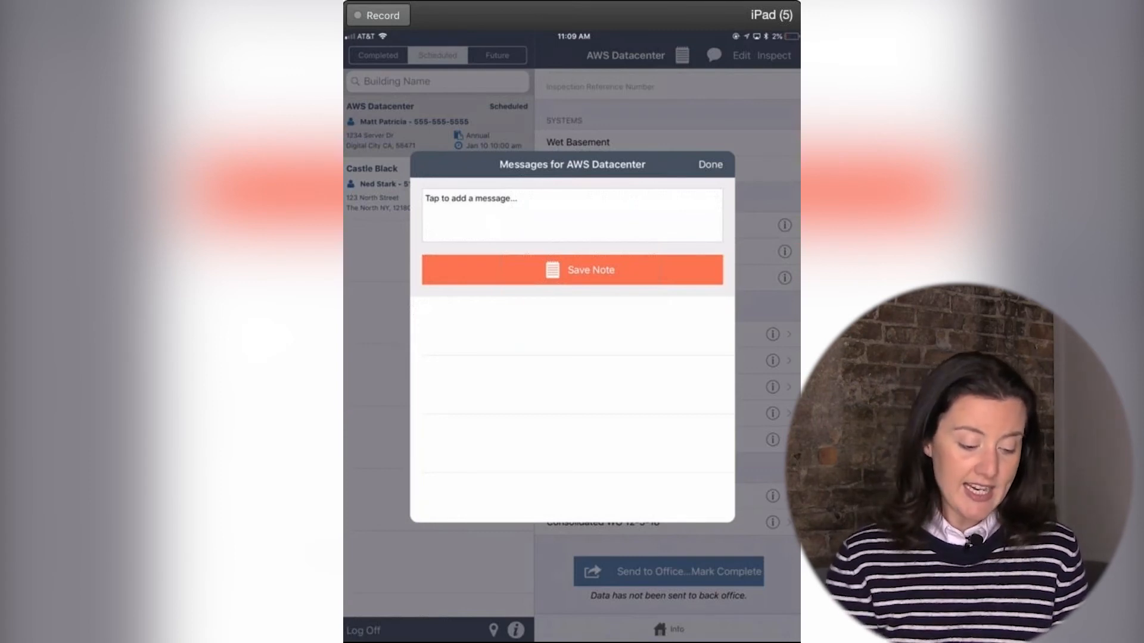
# - Save a message reading 'Test note' to AWS Datacenter's messages
pyautogui.click(572, 213)
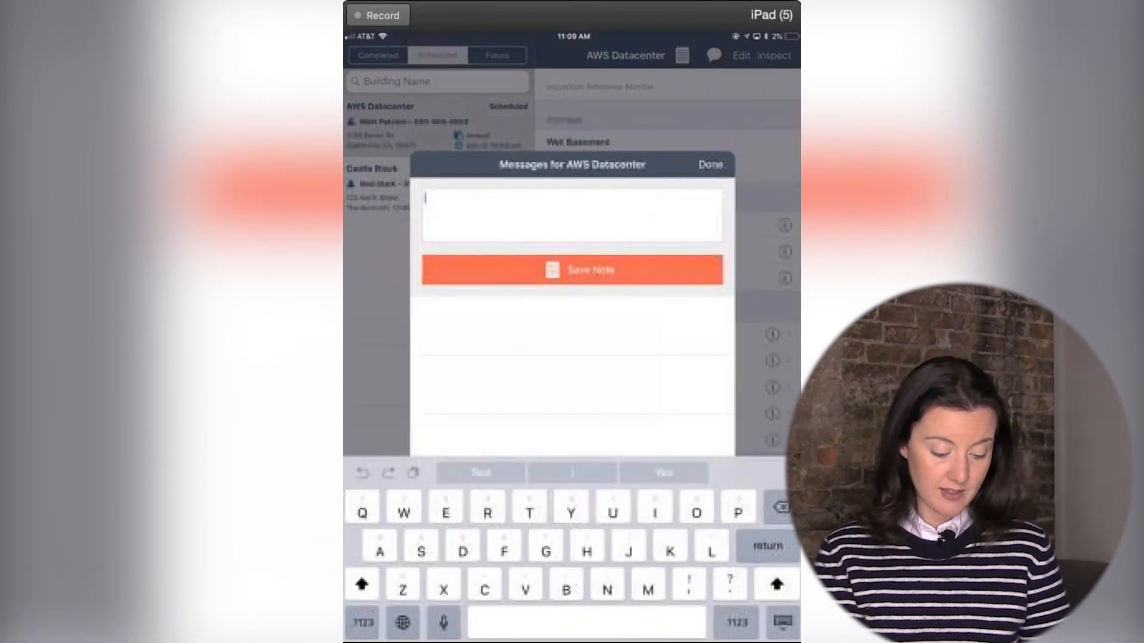
pyautogui.write('Test note')
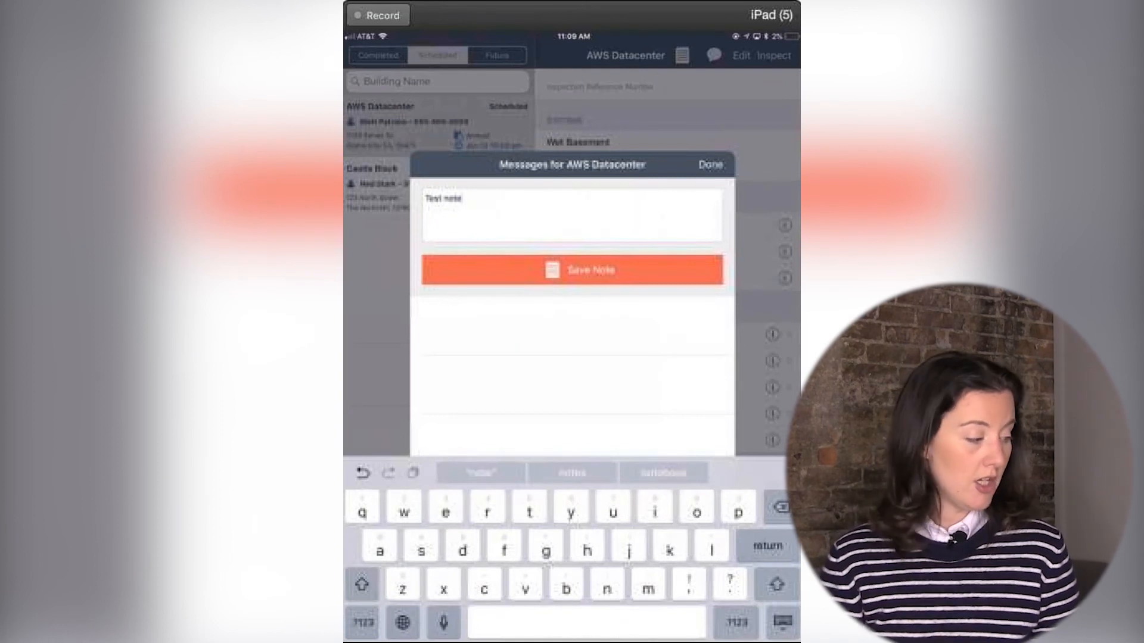
pyautogui.click(570, 269)
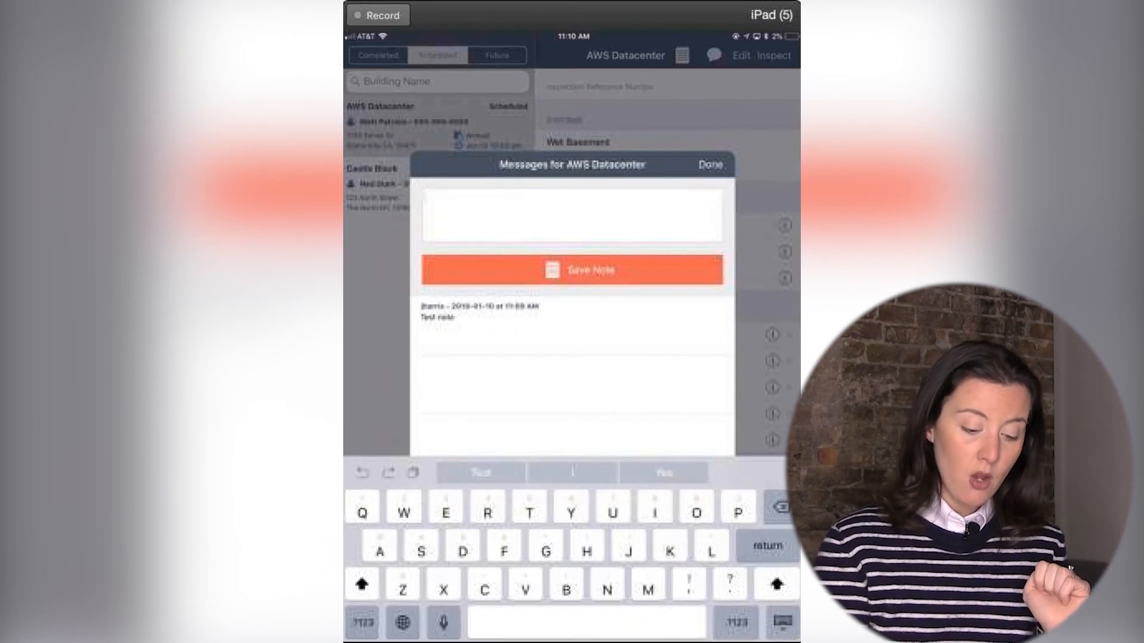
# - Leave the messages window and start AWS Datacenter's Annual inspection with its forms and systems
pyautogui.click(707, 164)
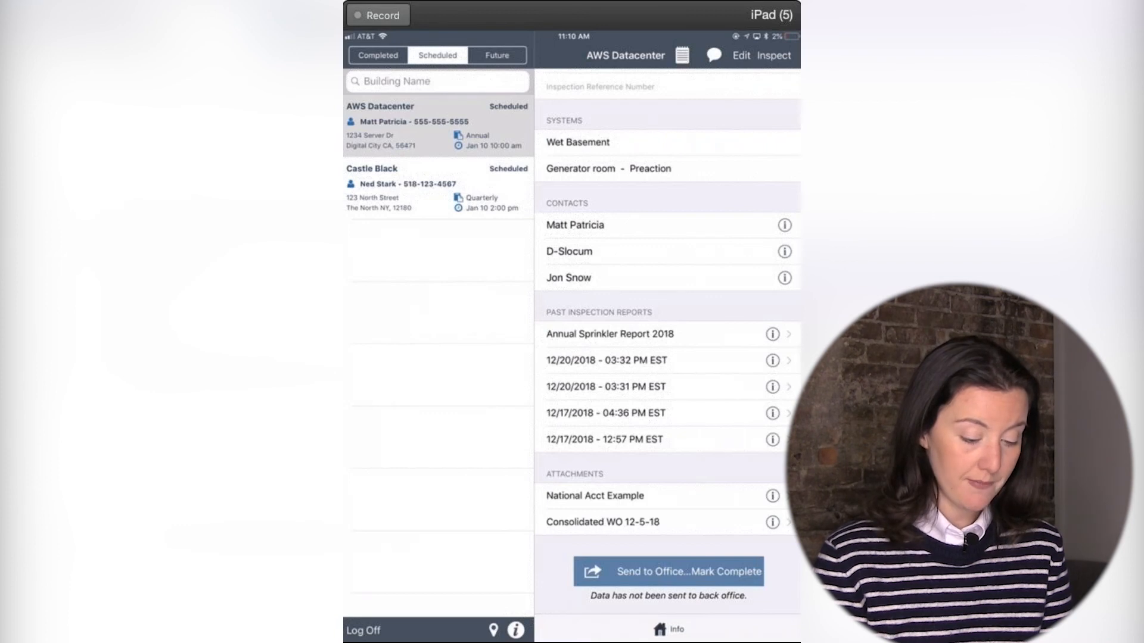
pyautogui.click(774, 55)
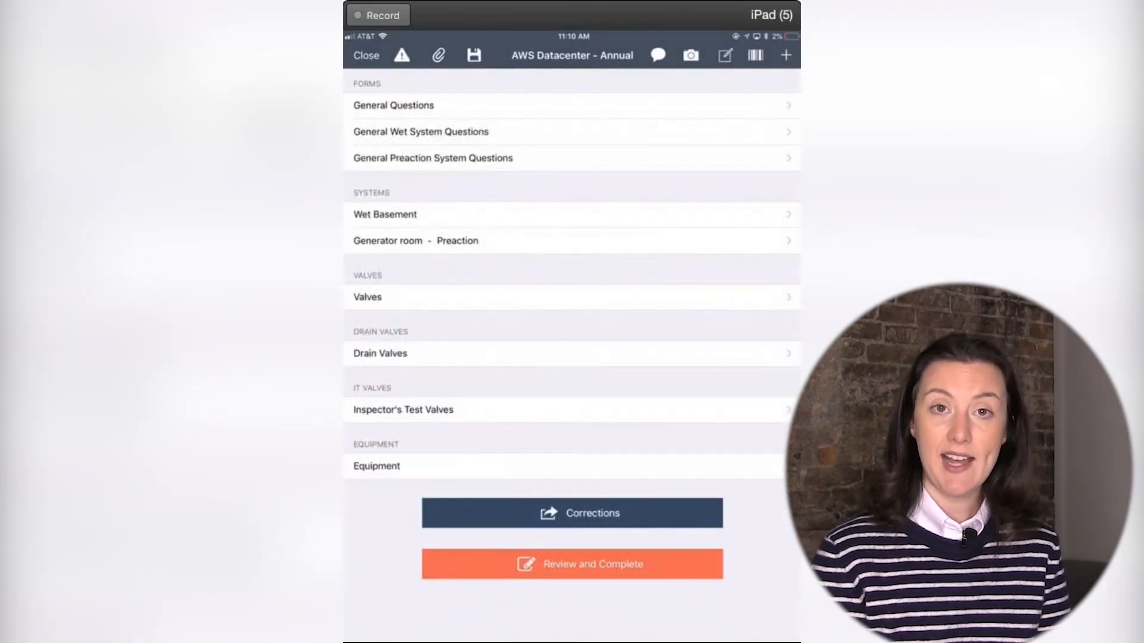